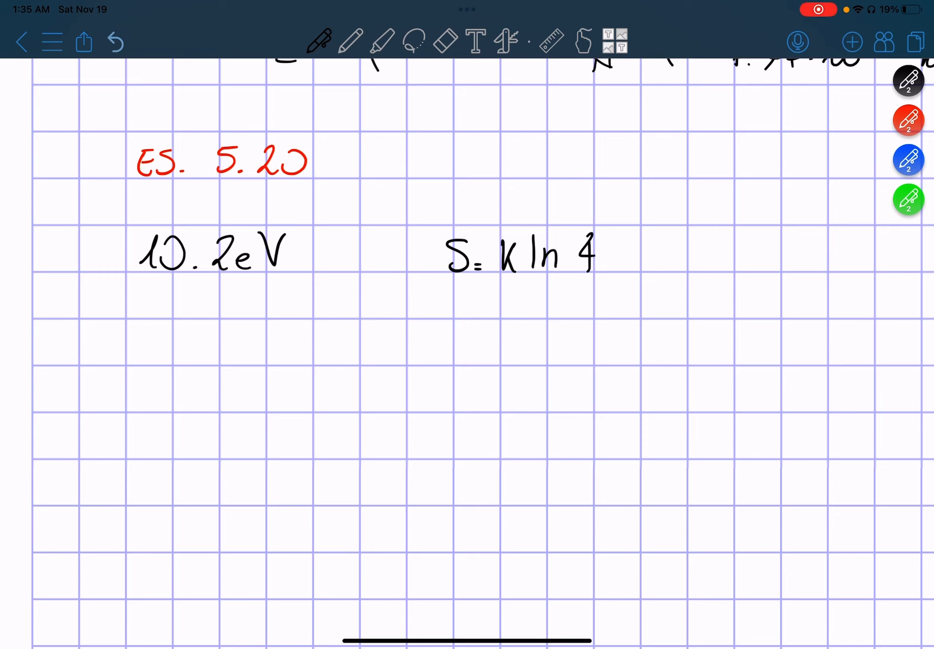
# Handwrite F = U − TS below 10.2 eV and begin the F > 0 and F < 0 cases
pyautogui.scroll(3)
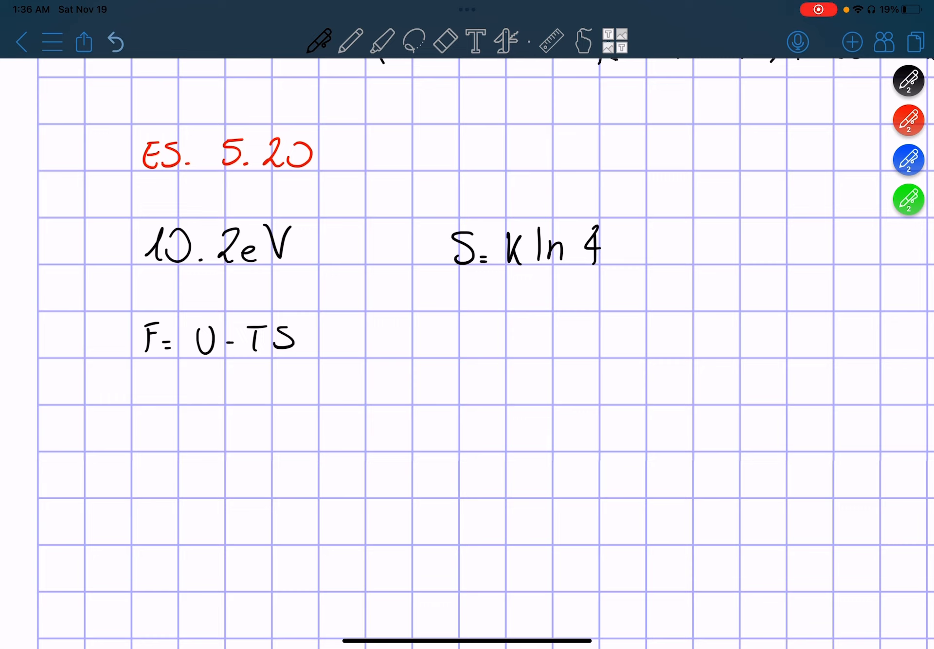
pyautogui.scroll(3)
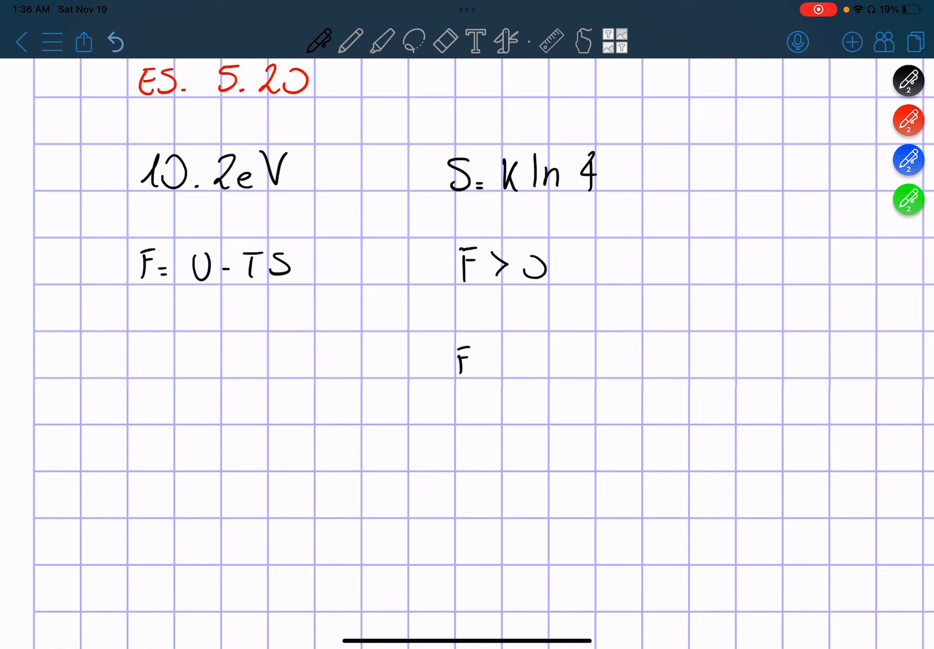
pyautogui.scroll(3)
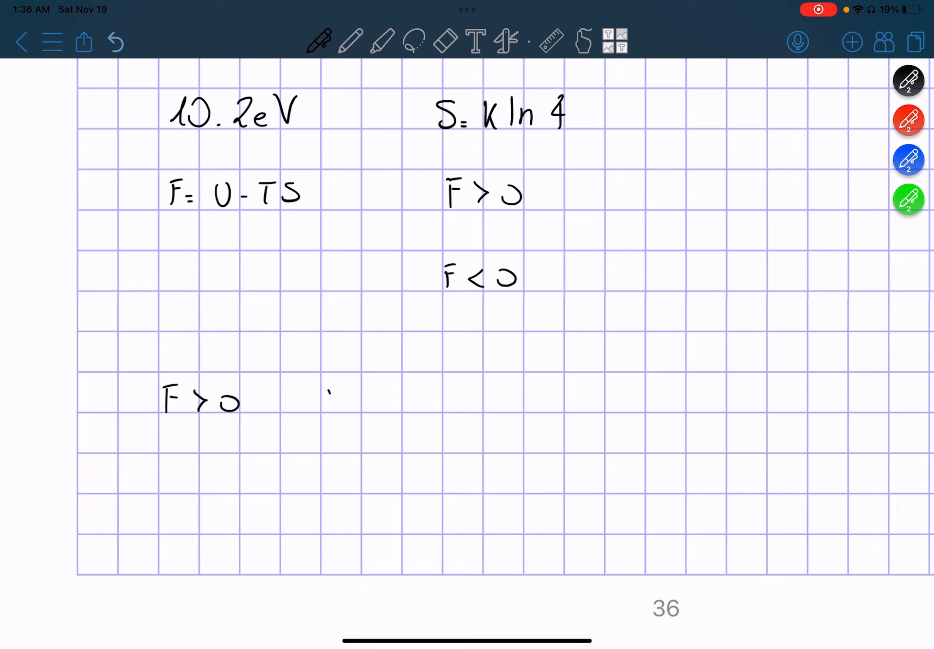
# Handwrite F > 0 ⇒ U > TS, T < U/S, then begin T < 10.2 eV over k ln
pyautogui.write('U-TS')
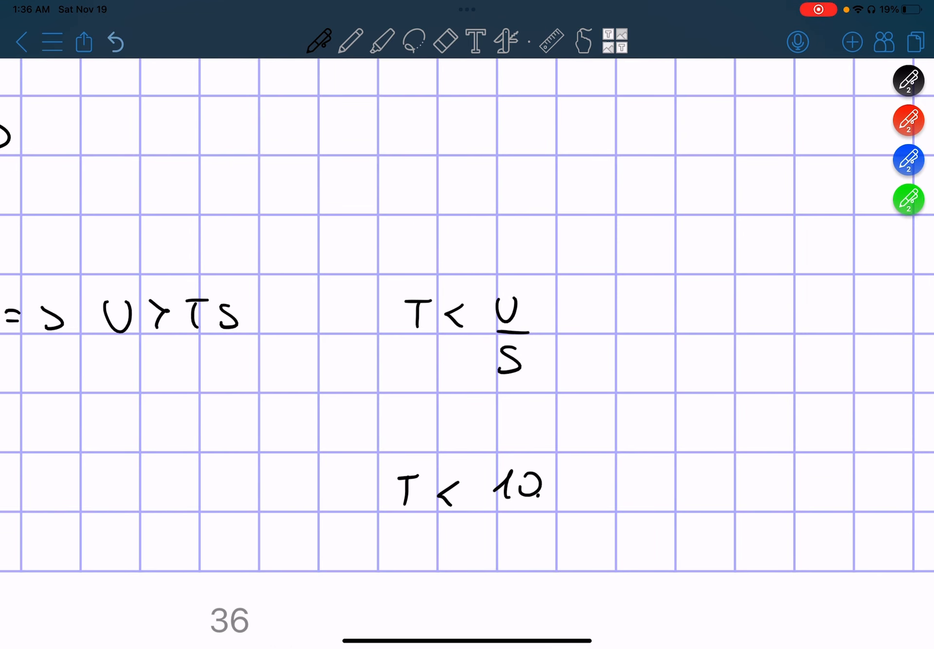
pyautogui.click(584, 482)
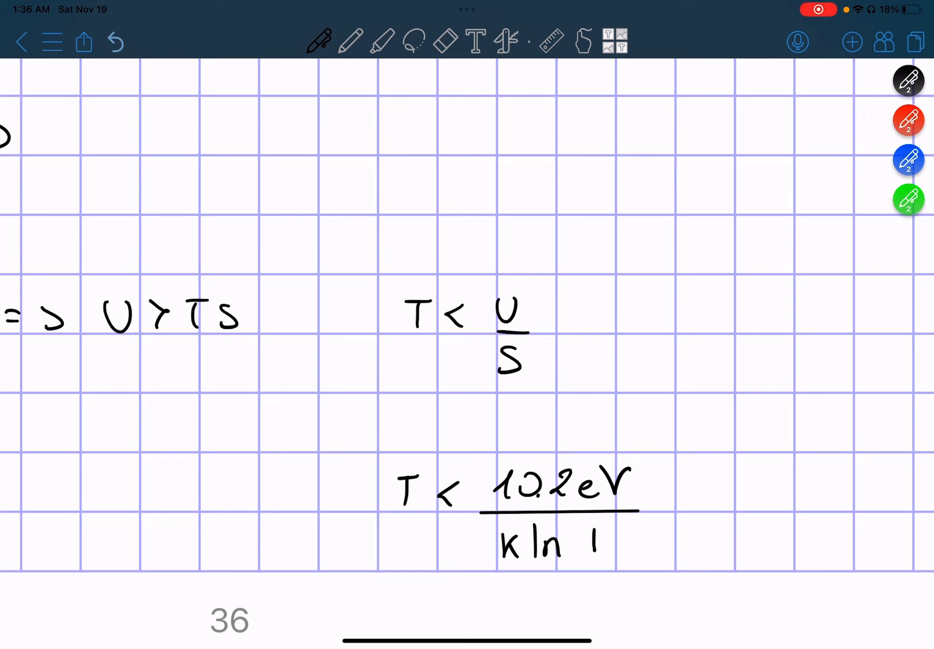
# Complete the denominator as k ln 4 and note k = 8.62·10⁻⁵ eV/K in blue
pyautogui.write('4')
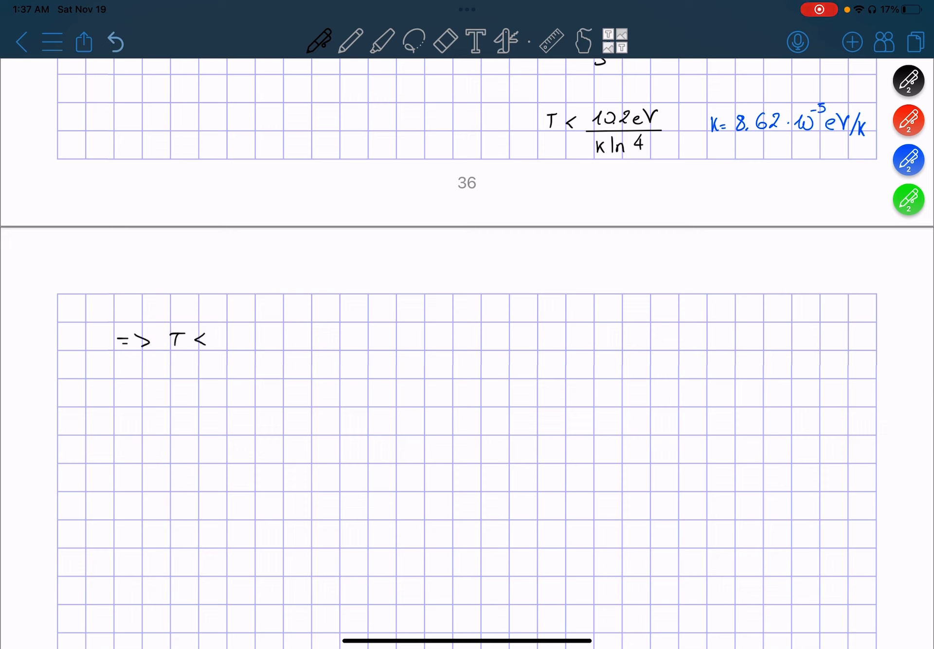
# Handwrite 10.2 eV / (8.62·10⁻⁵ ln 4) = 85357 K and start the F < 0 line
pyautogui.write('10.2eV = 85357 K')
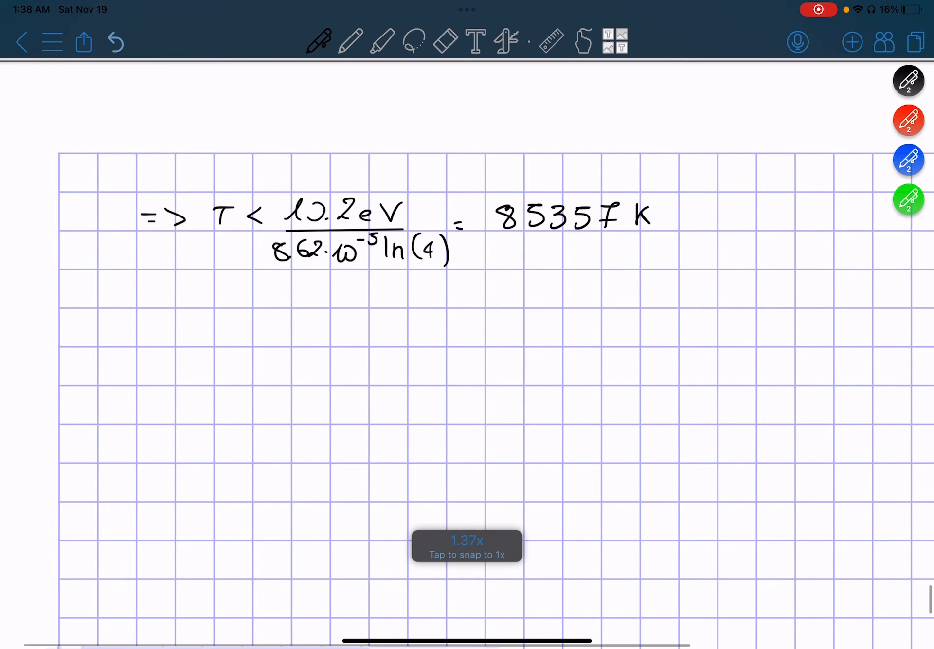
pyautogui.click(466, 546)
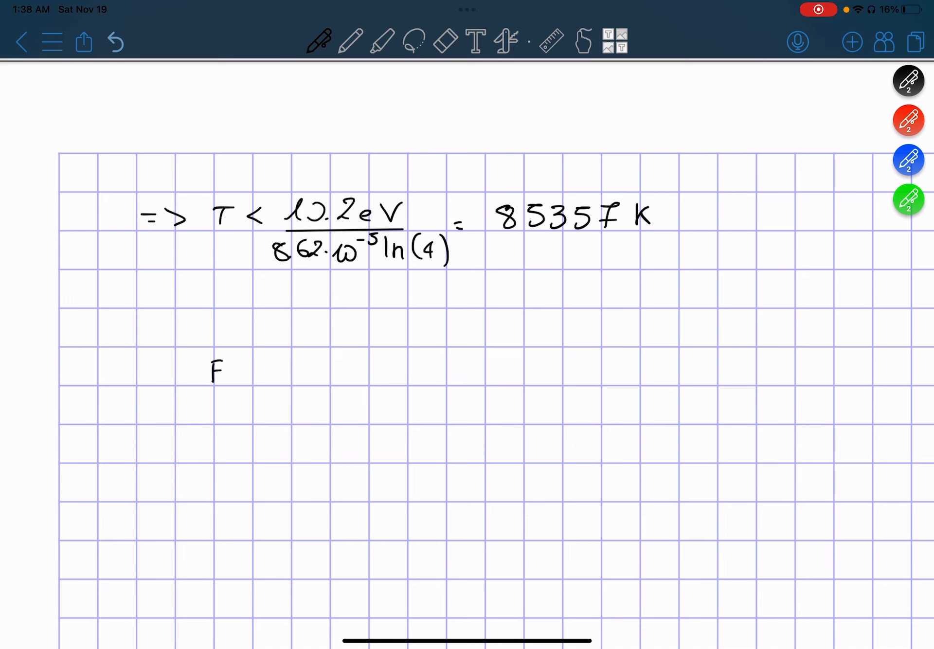
# Handwrite F < 0 ⇒ U − TS < 0, U < TS, so T > U/S
pyautogui.write('< 0 => T')
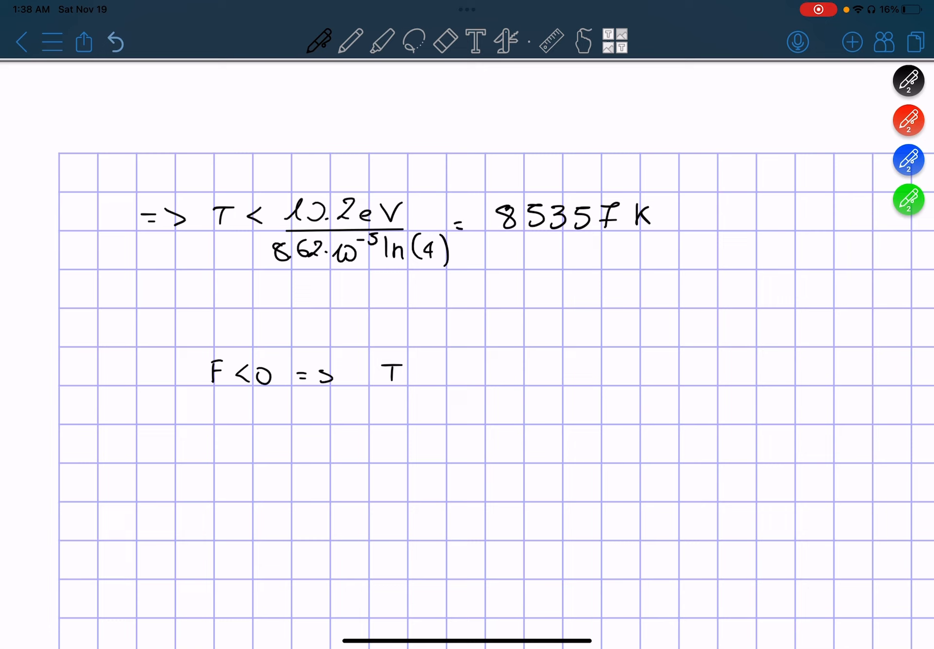
pyautogui.click(445, 40)
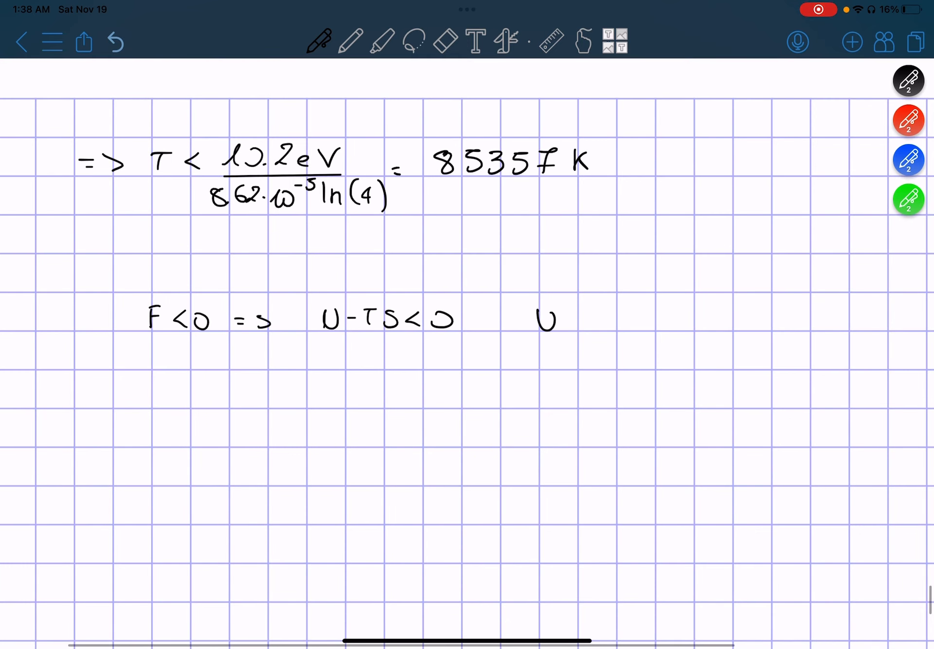
pyautogui.click(444, 41)
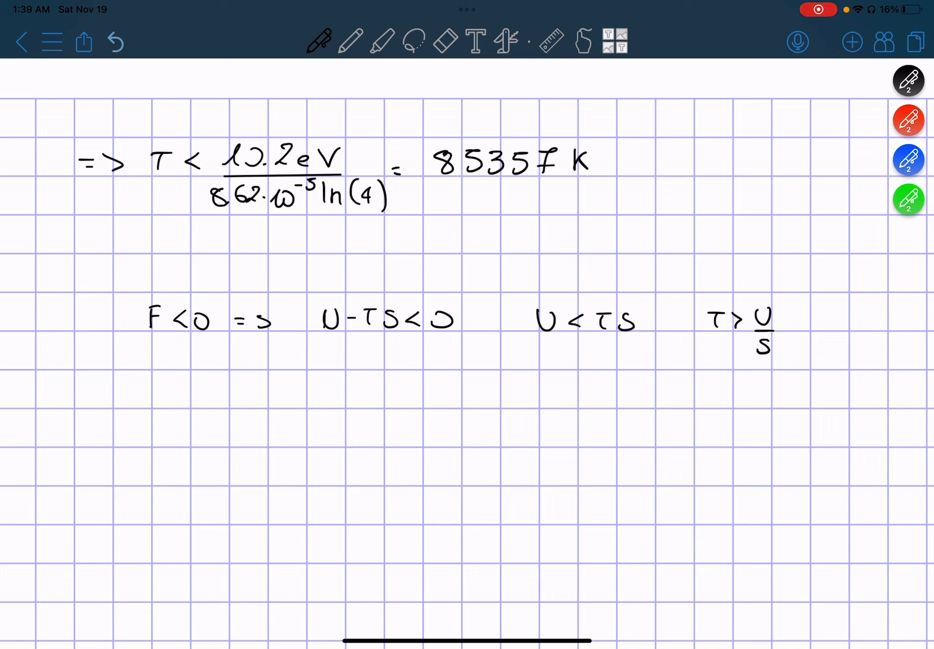
pyautogui.hscroll(-3)
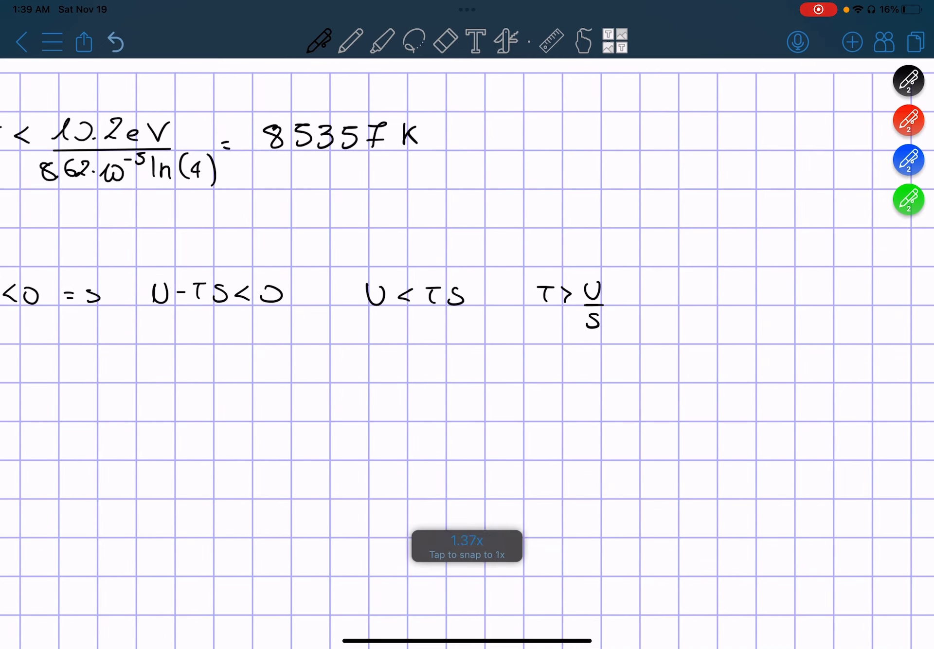
pyautogui.scroll(3)
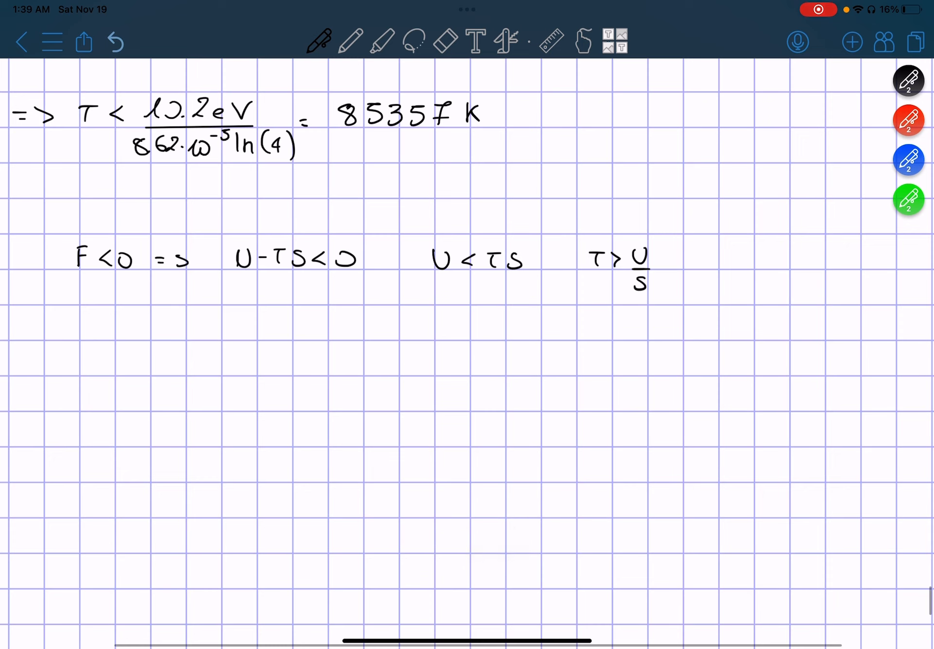